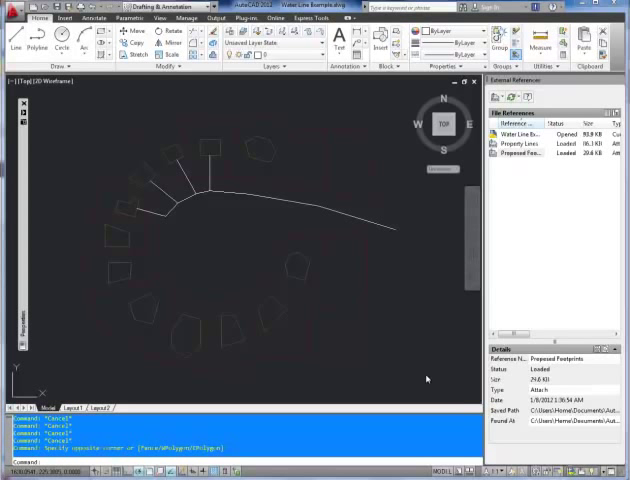
mouse_move(420, 380)
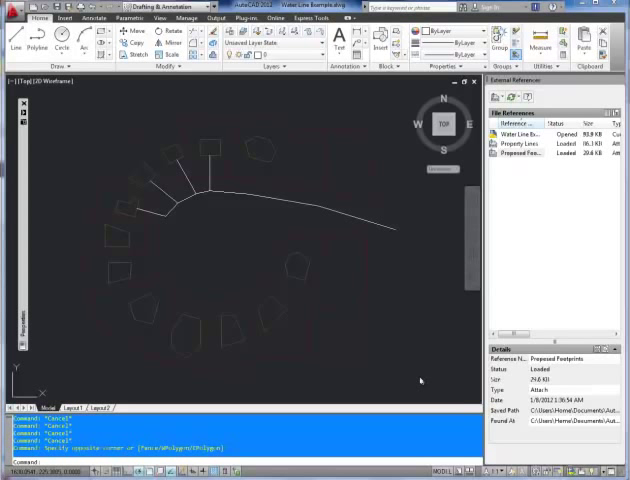
mouse_move(426, 378)
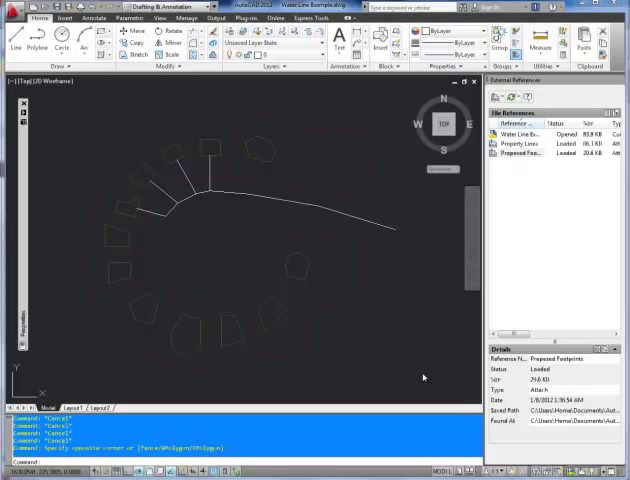
mouse_move(288, 372)
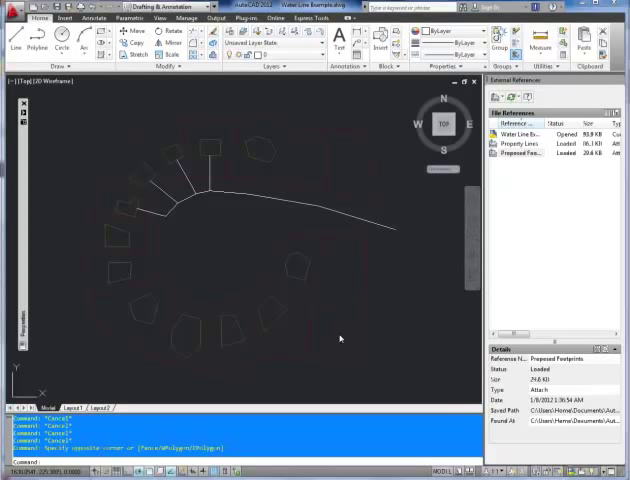
mouse_move(358, 384)
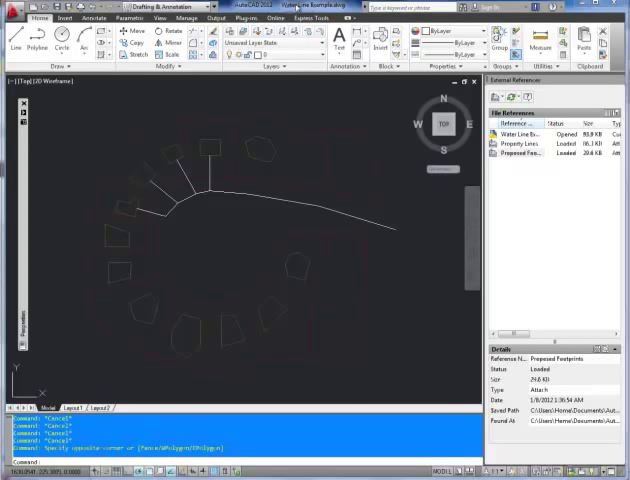
mouse_move(294, 172)
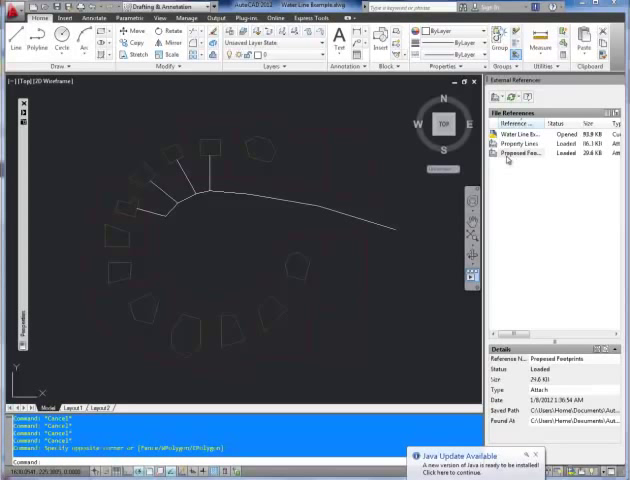
right_click(520, 156)
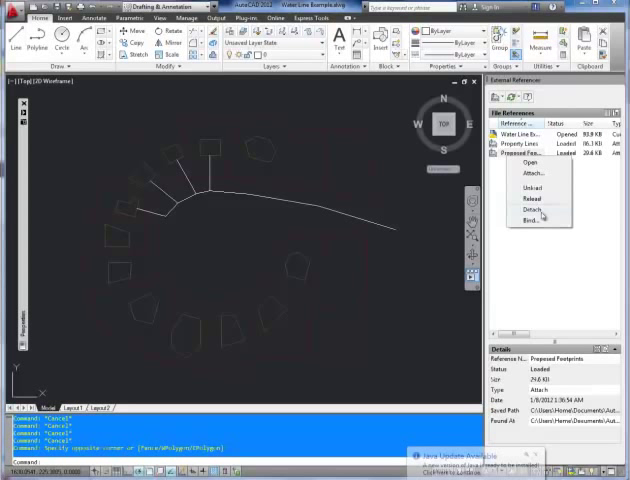
left_click(388, 342)
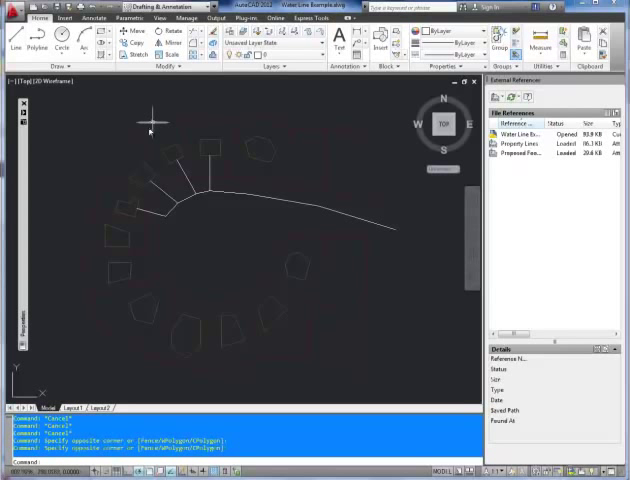
mouse_move(132, 398)
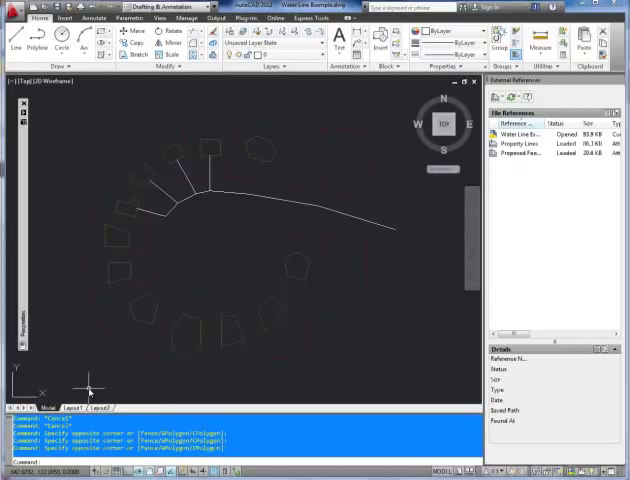
mouse_move(204, 318)
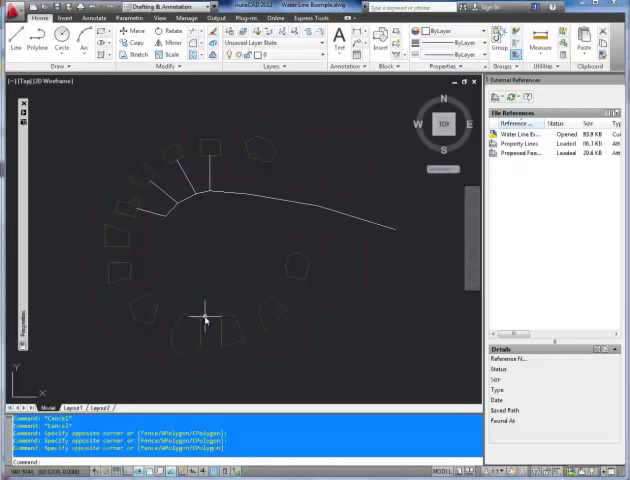
mouse_move(202, 322)
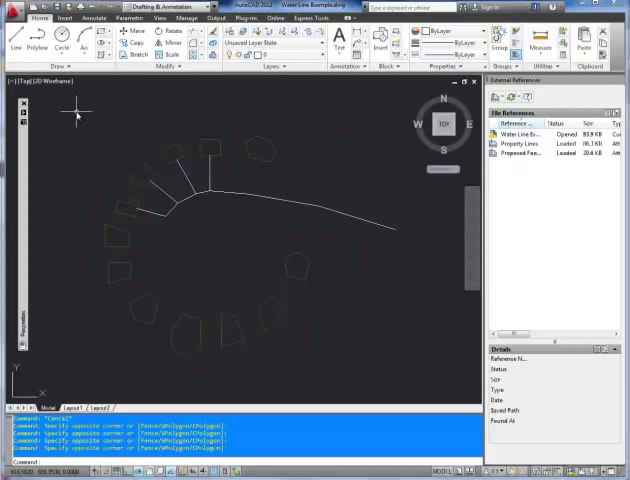
mouse_move(104, 92)
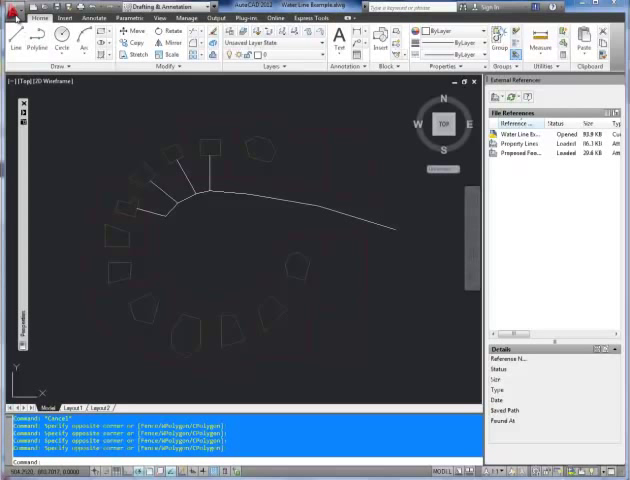
Start eTransmit from the Application menu to package the drawing with its references.
left_click(12, 18)
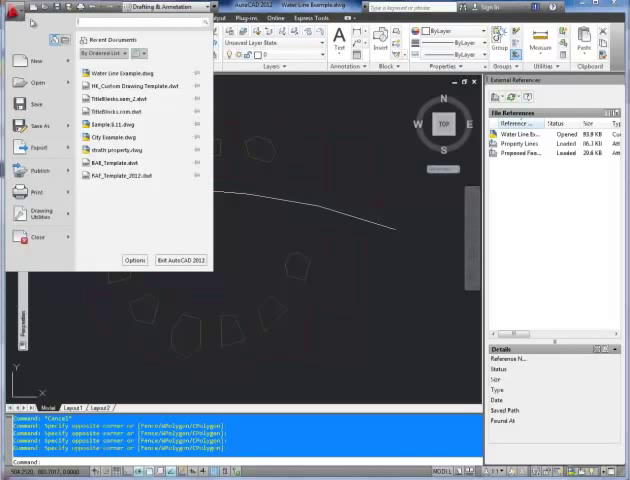
mouse_move(36, 24)
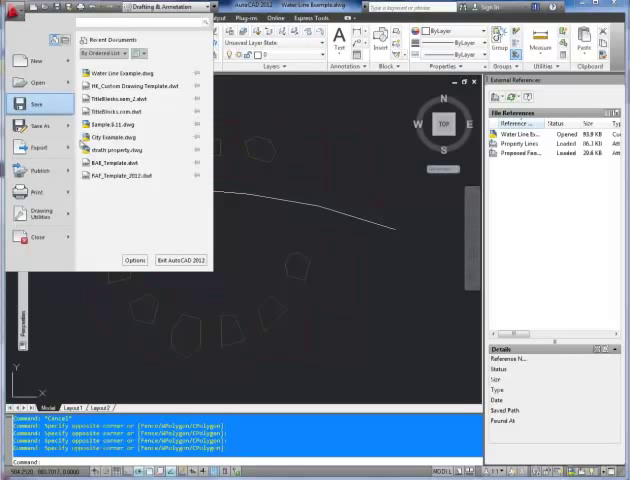
left_click(36, 82)
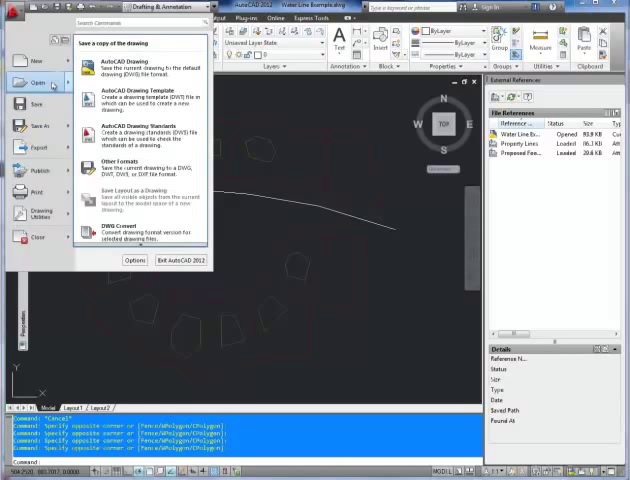
left_click(36, 170)
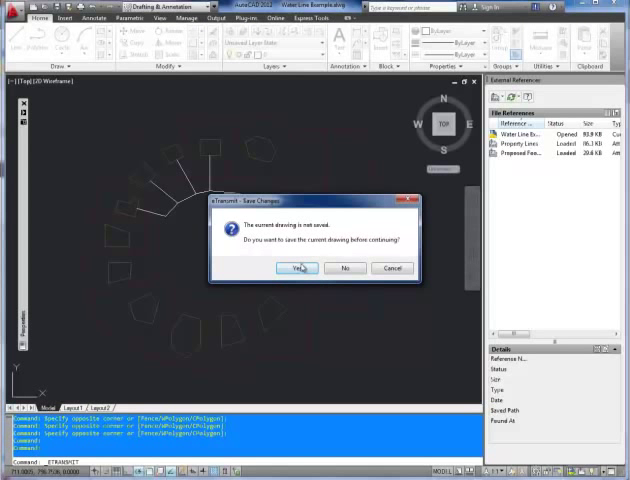
Confirm saving the unsaved drawing so the Create Transmittal window opens.
left_click(296, 268)
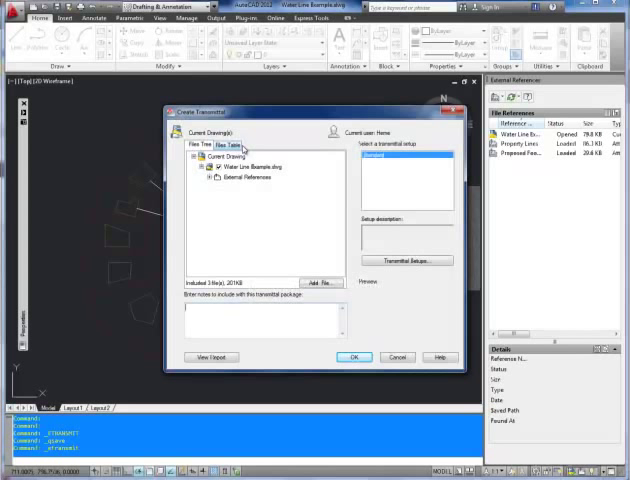
mouse_move(224, 160)
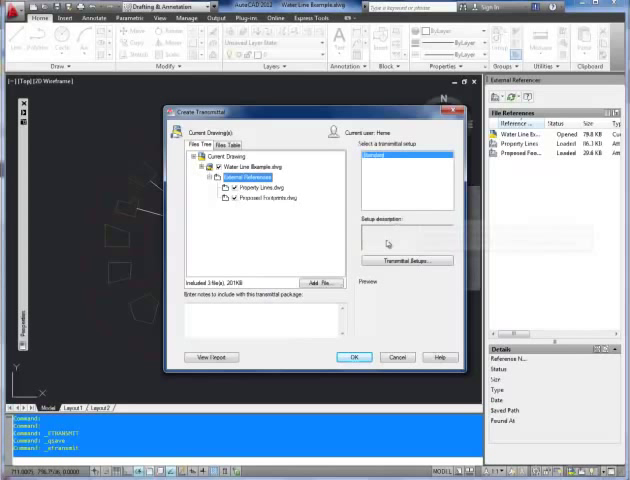
mouse_move(406, 260)
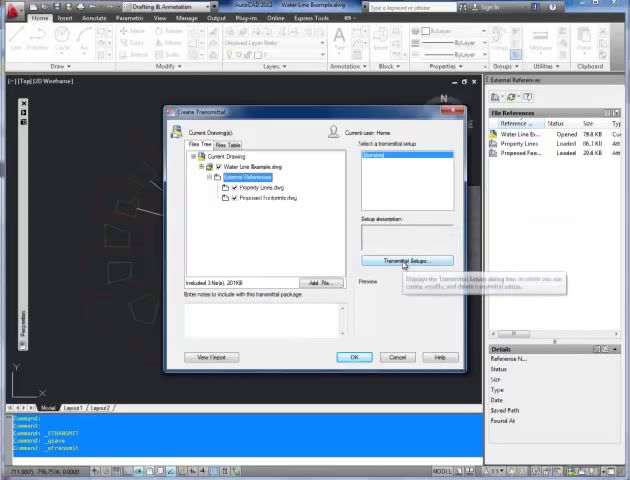
Modify the Standard transmittal setup to package as a Zip and apply the revised options.
left_click(402, 260)
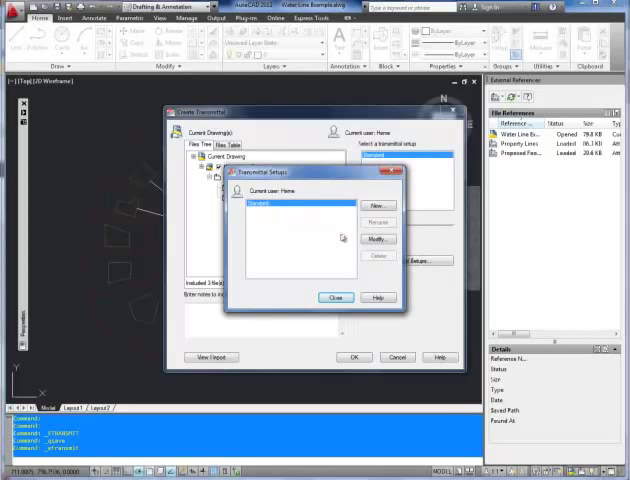
left_click(378, 238)
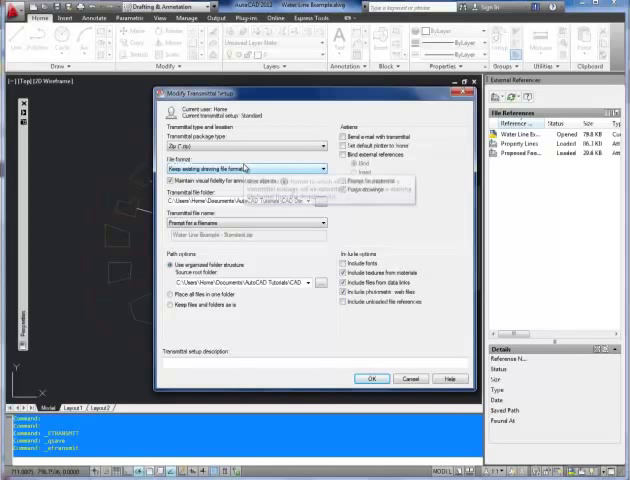
mouse_move(250, 168)
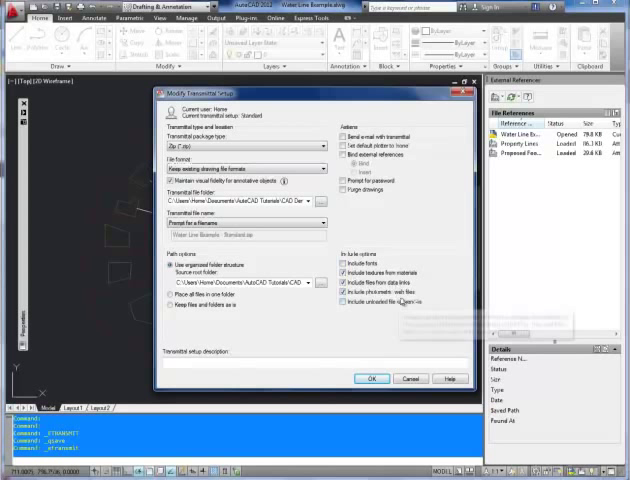
left_click(346, 272)
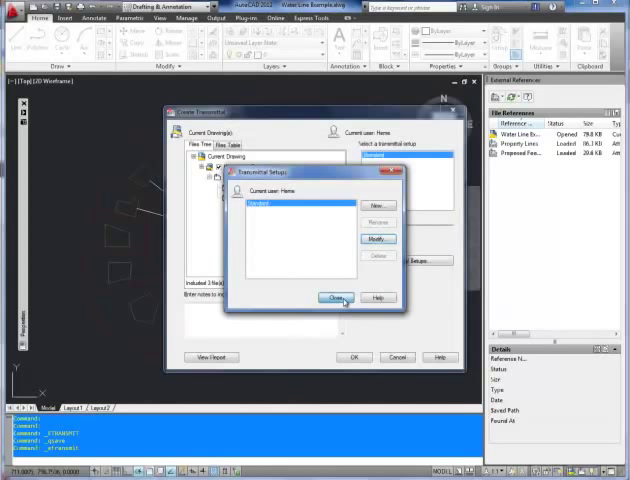
Close the Transmittal Setups list to return to Create Transmittal with fonts and xrefs listed.
left_click(336, 296)
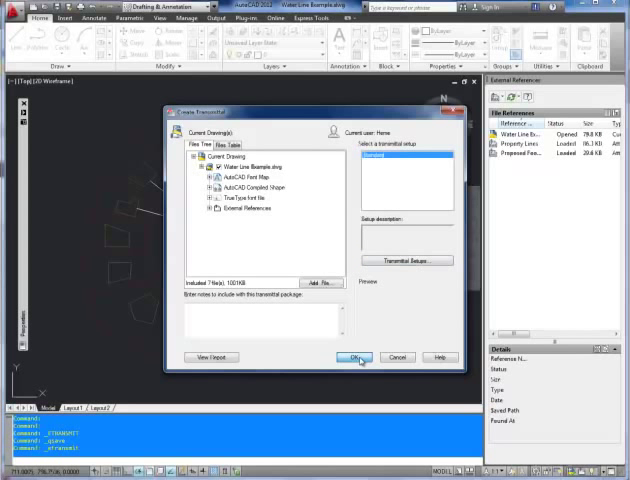
Create the transmittal zip package and save it in the CAD Demo folder.
left_click(352, 356)
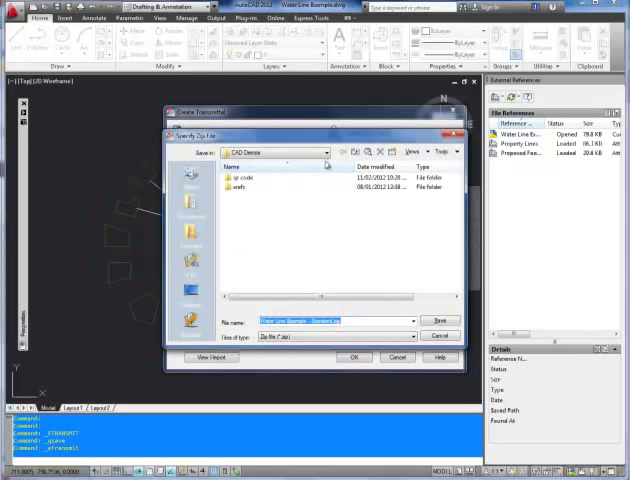
mouse_move(288, 196)
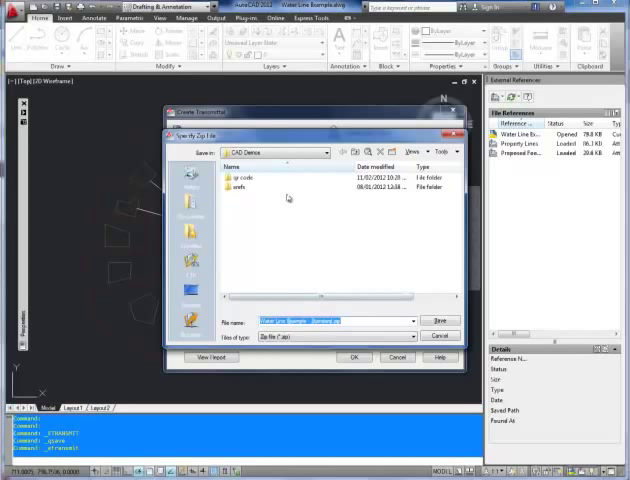
mouse_move(316, 288)
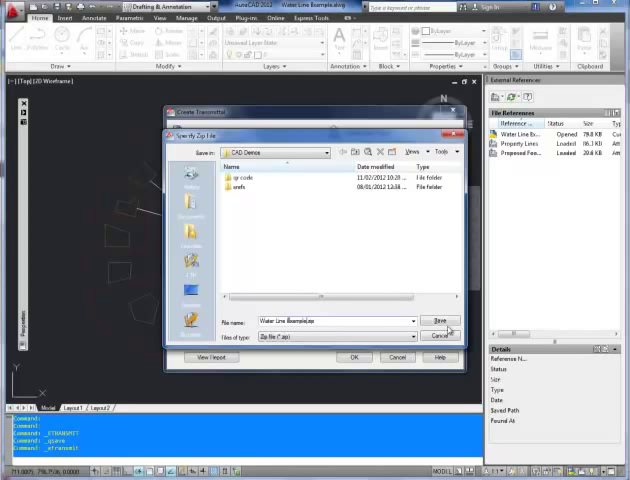
left_click(436, 320)
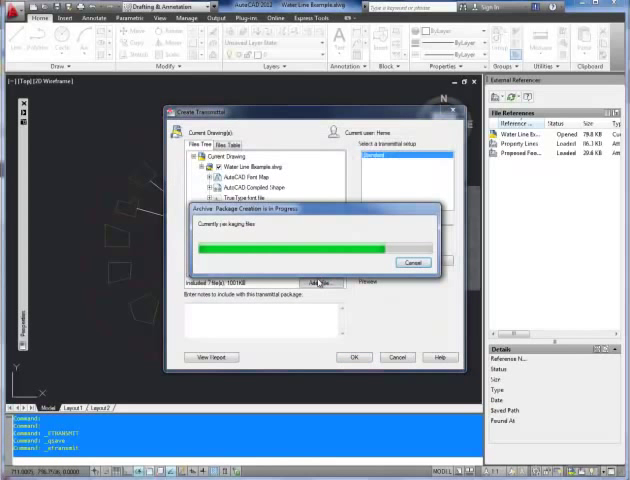
left_click(354, 356)
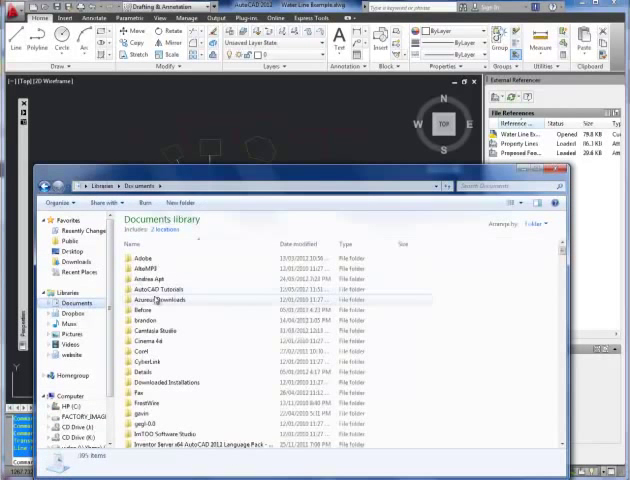
Browse Documents > AutoCAD Tutorials > CAD Demo and open the zip package in WinRAR.
double_click(156, 288)
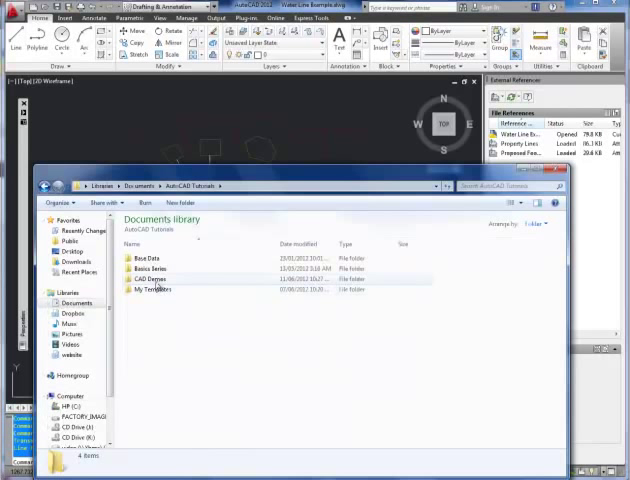
double_click(150, 278)
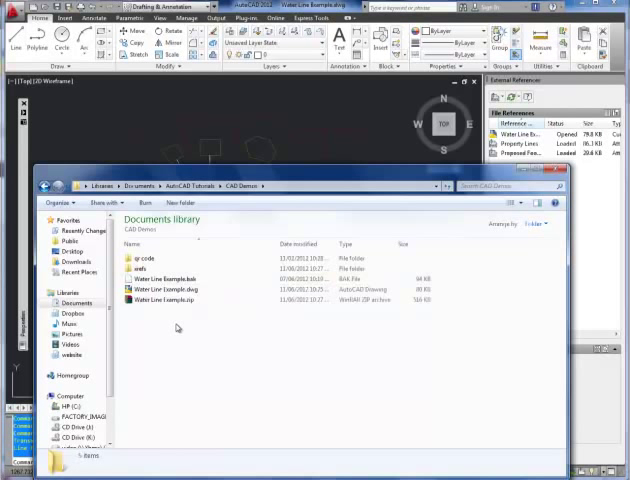
left_click(170, 300)
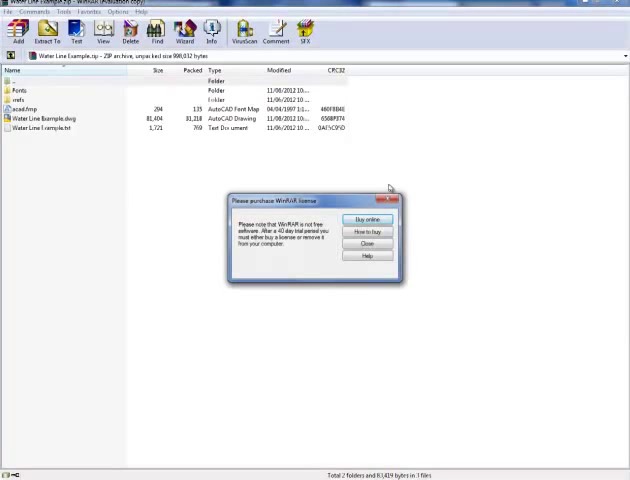
Dismiss the WinRAR licence reminder and open the transmittal .txt report inside the archive.
left_click(368, 244)
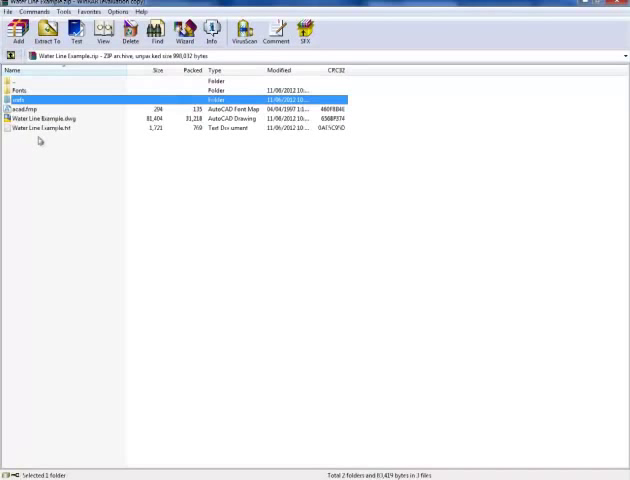
double_click(18, 90)
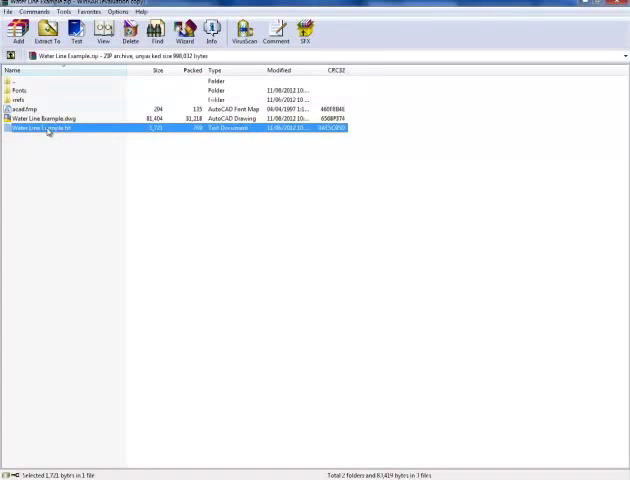
double_click(42, 128)
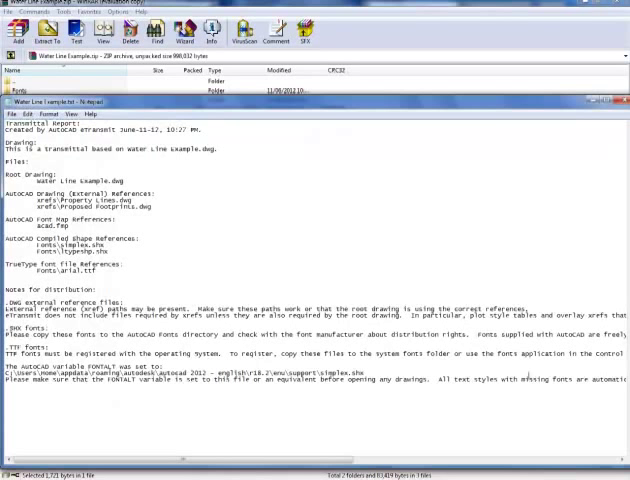